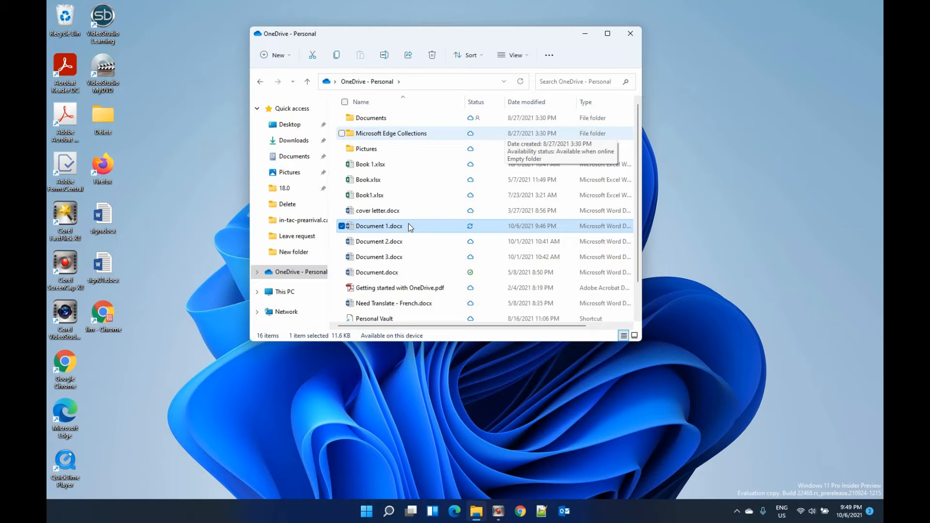
pyautogui.moveTo(380, 230)
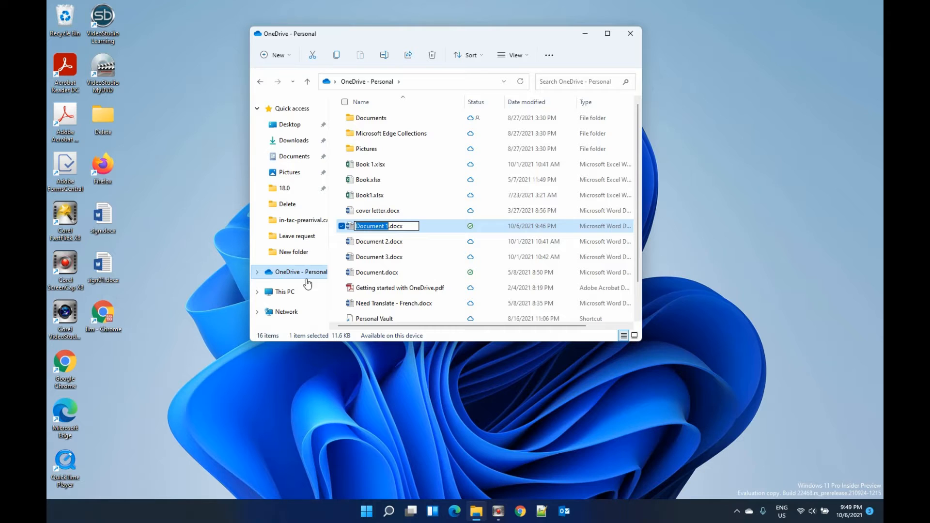
pyautogui.moveTo(441, 230)
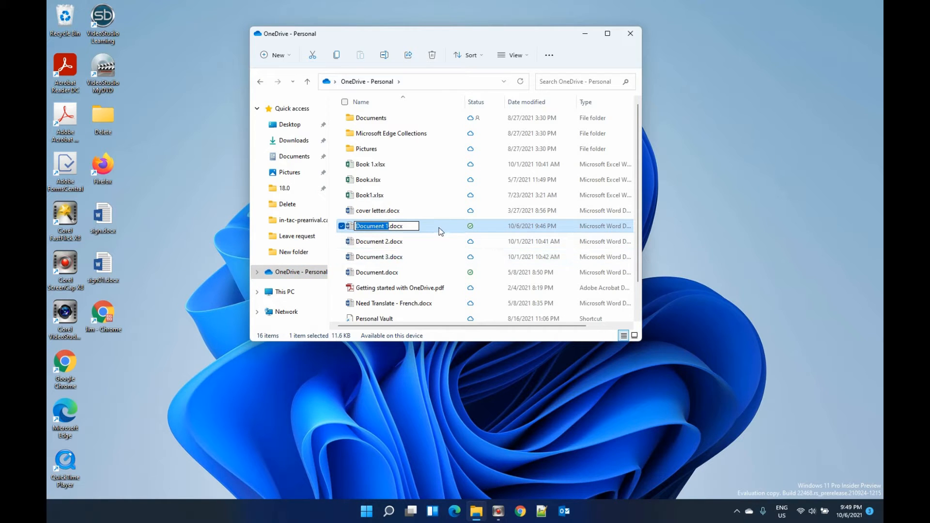
# - Open Document 1.docx from the OneDrive - Personal folder into Word
pyautogui.doubleClick(379, 225)
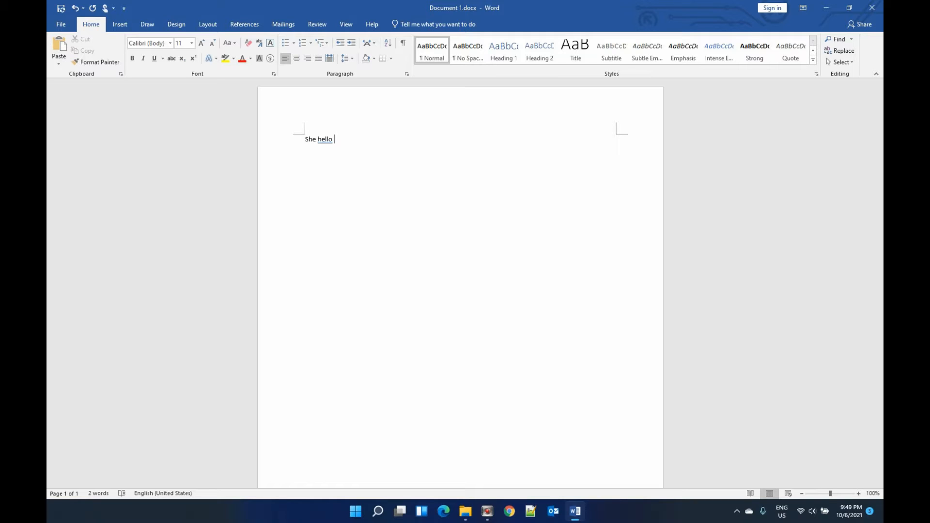
# - Add 'klfdls' after 'She hello' and save, which reports Upload Pending
pyautogui.write('klfdls')
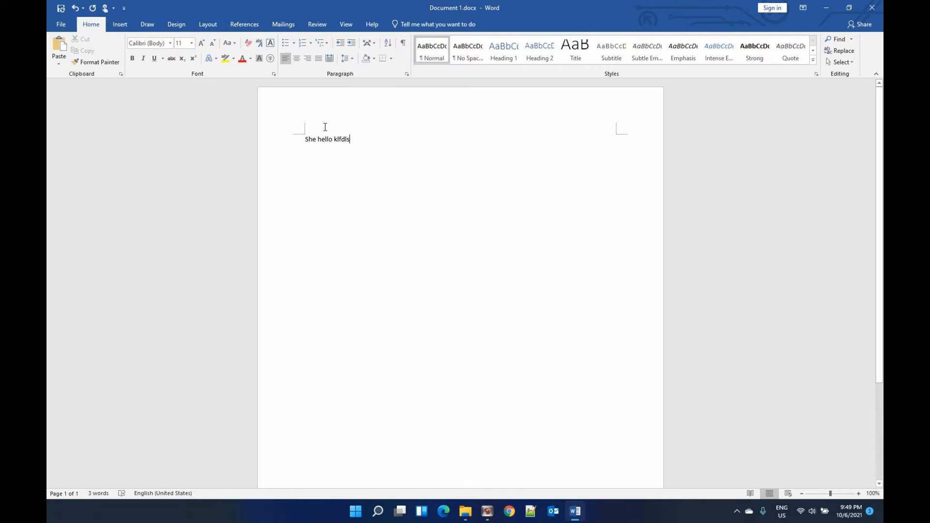
pyautogui.moveTo(60, 7)
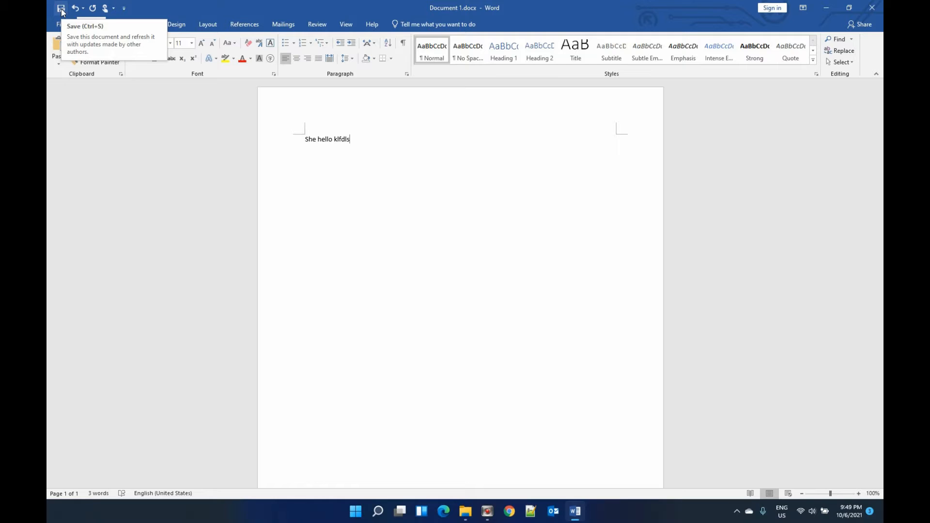
pyautogui.click(61, 8)
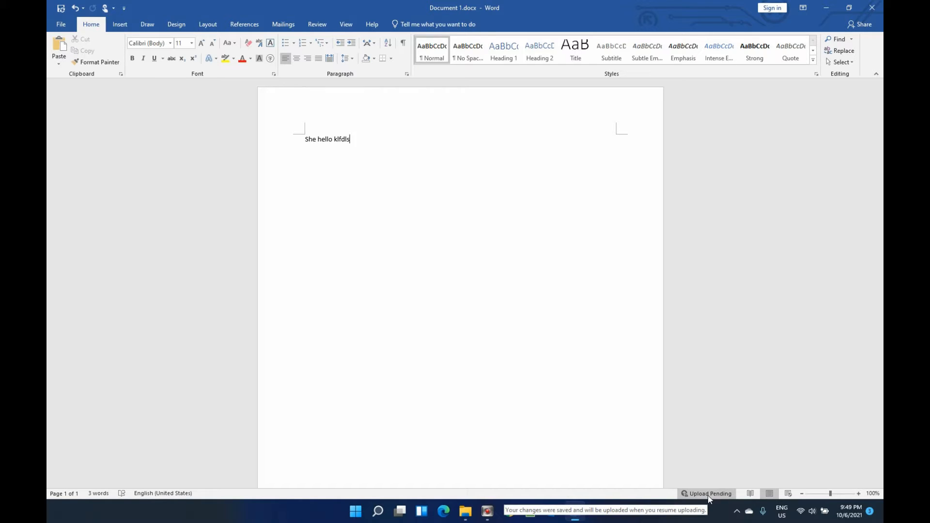
pyautogui.moveTo(704, 497)
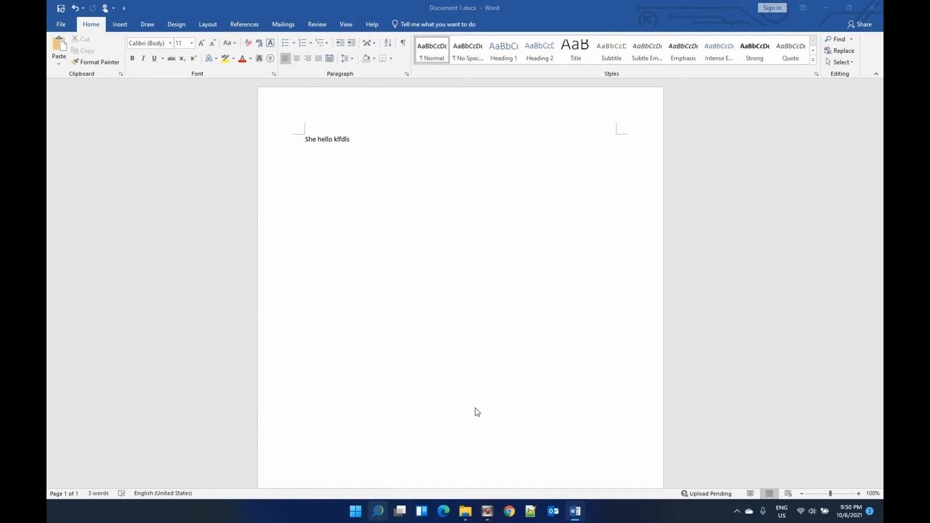
# - Search Windows for 'office upload' to find the Office Upload Center app
pyautogui.click(377, 511)
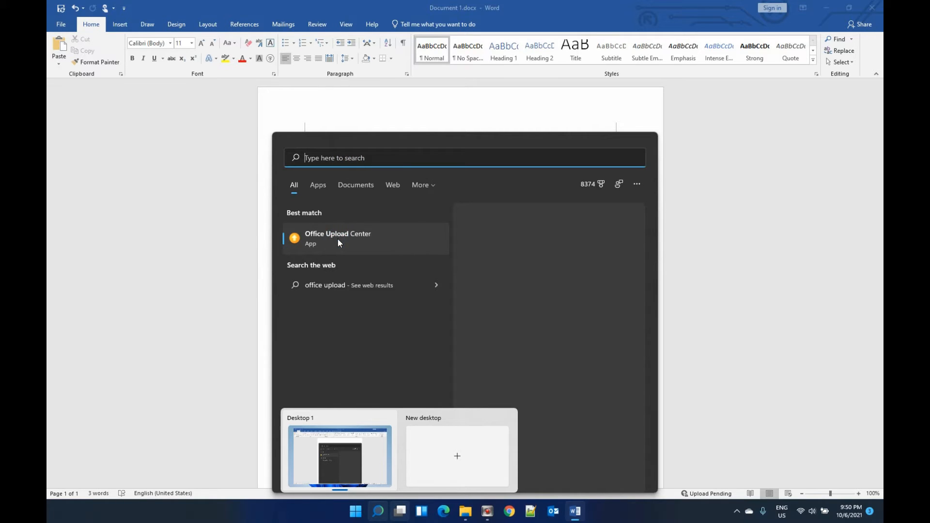
pyautogui.write('office upload')
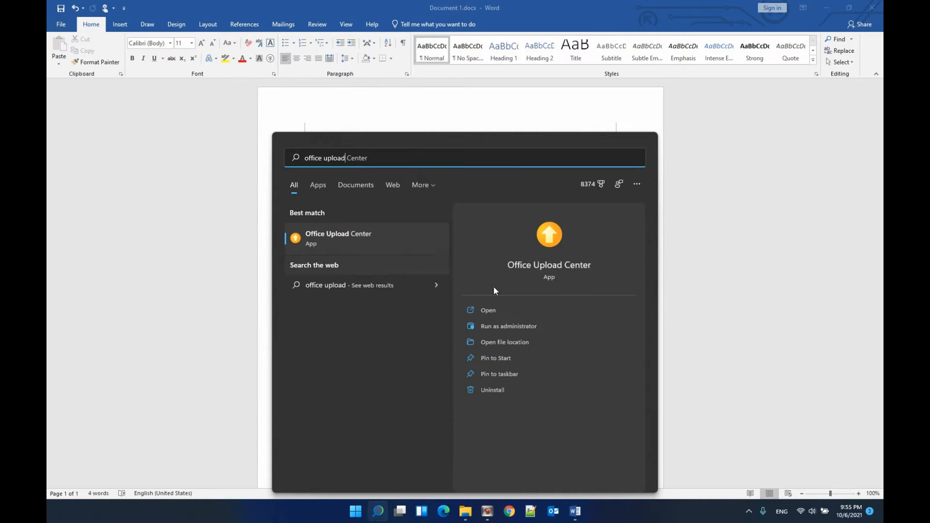
pyautogui.moveTo(487, 310)
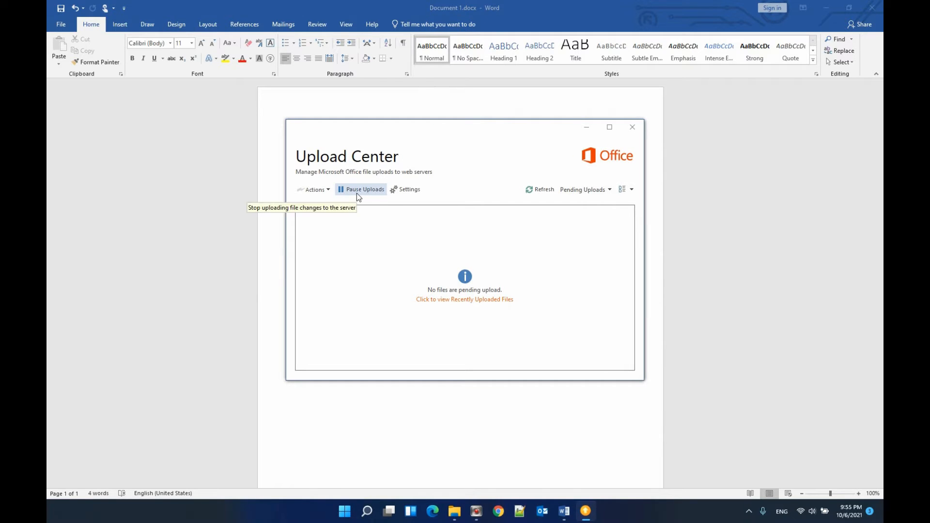
# - Pause uploads in Office Upload Center and then resume them
pyautogui.click(361, 189)
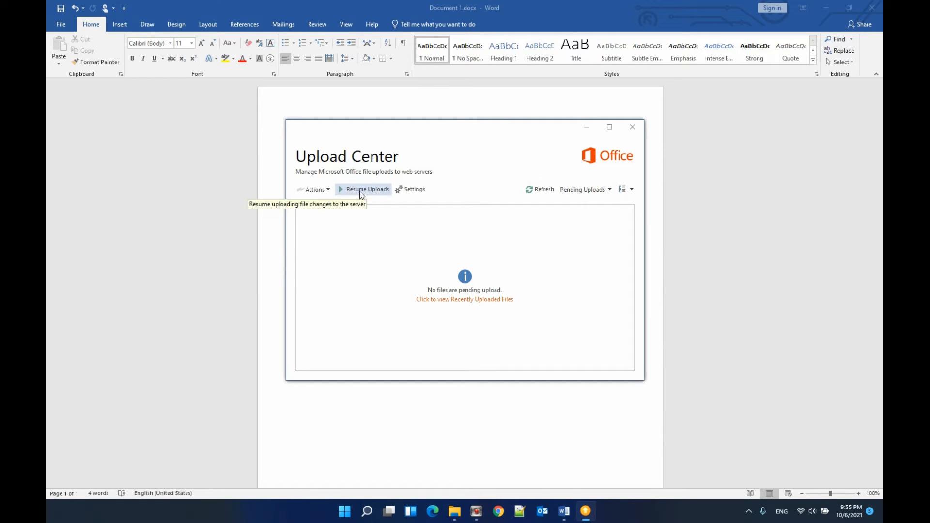
pyautogui.moveTo(362, 198)
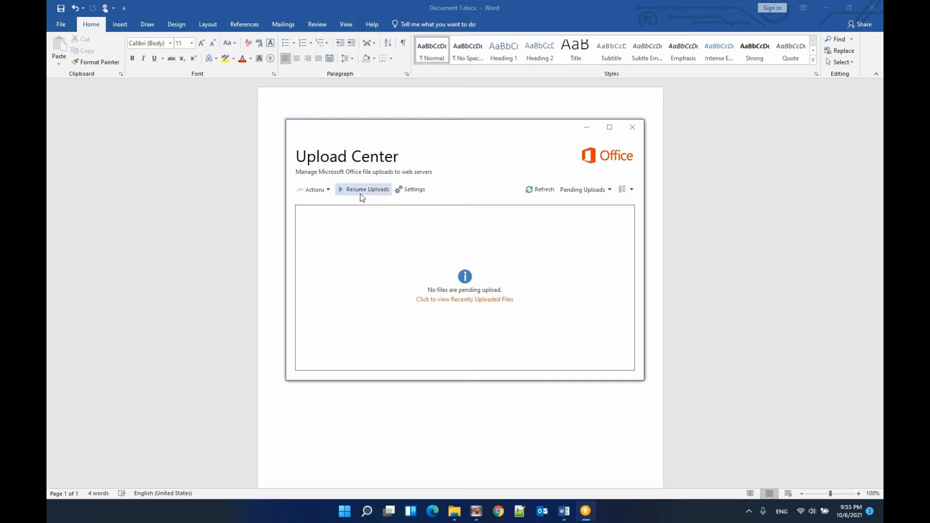
pyautogui.moveTo(369, 212)
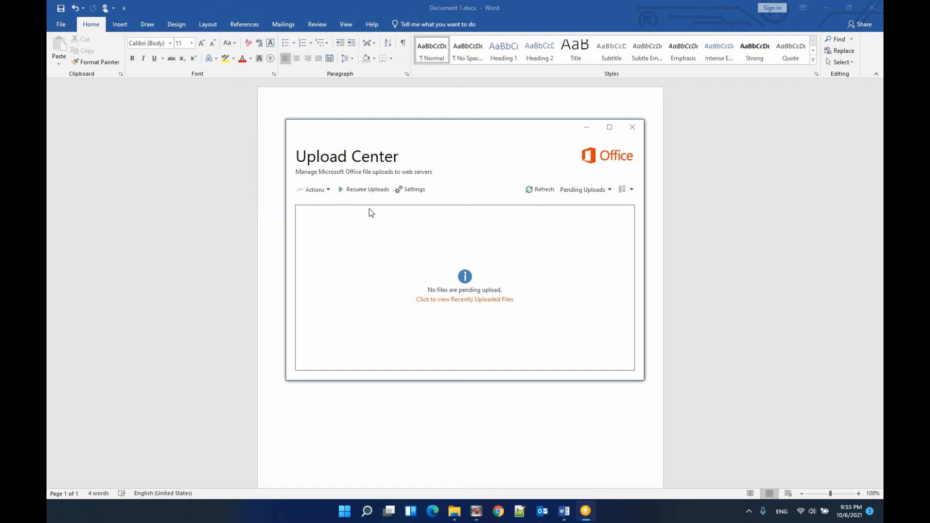
pyautogui.moveTo(363, 189)
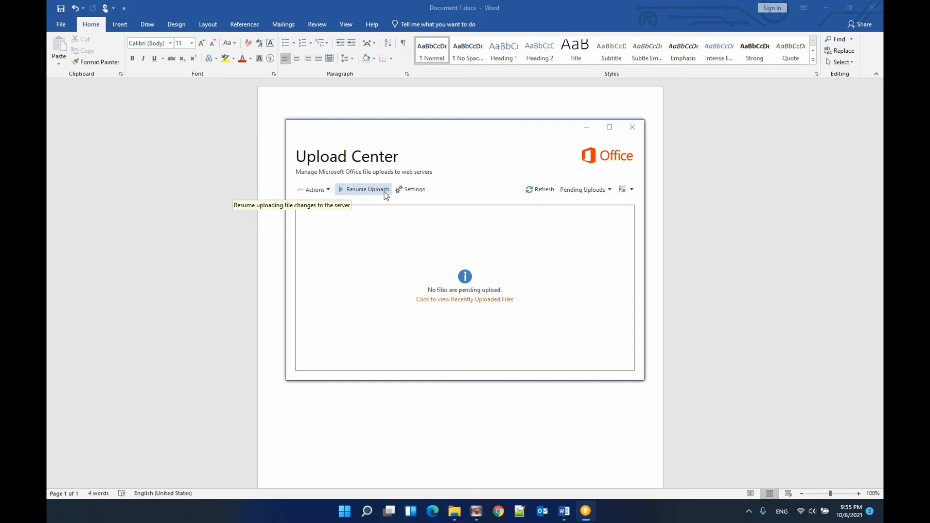
pyautogui.click(365, 189)
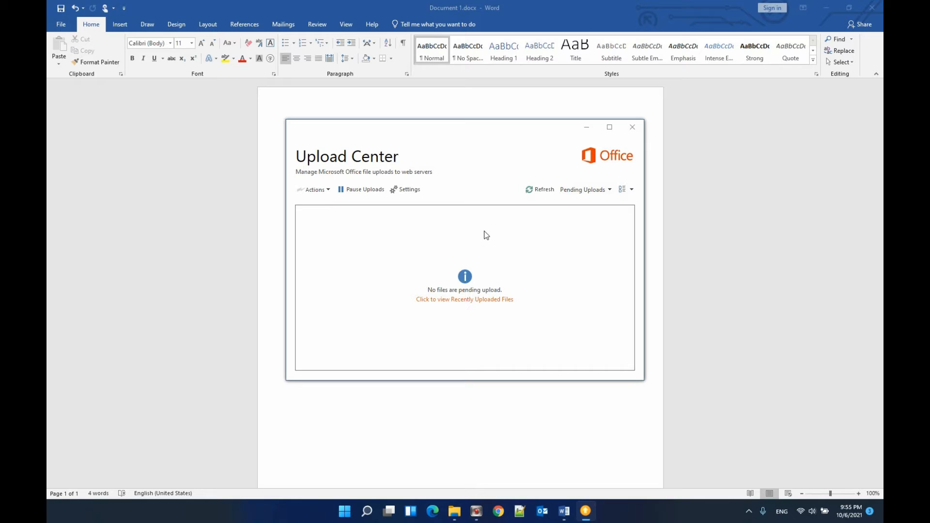
pyautogui.moveTo(699, 227)
pyautogui.write(' cxfd')
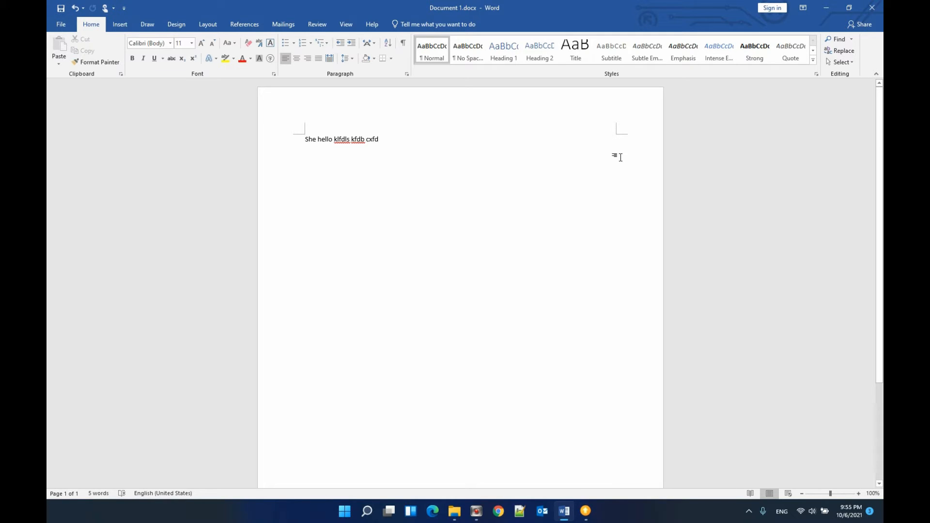
pyautogui.moveTo(680, 496)
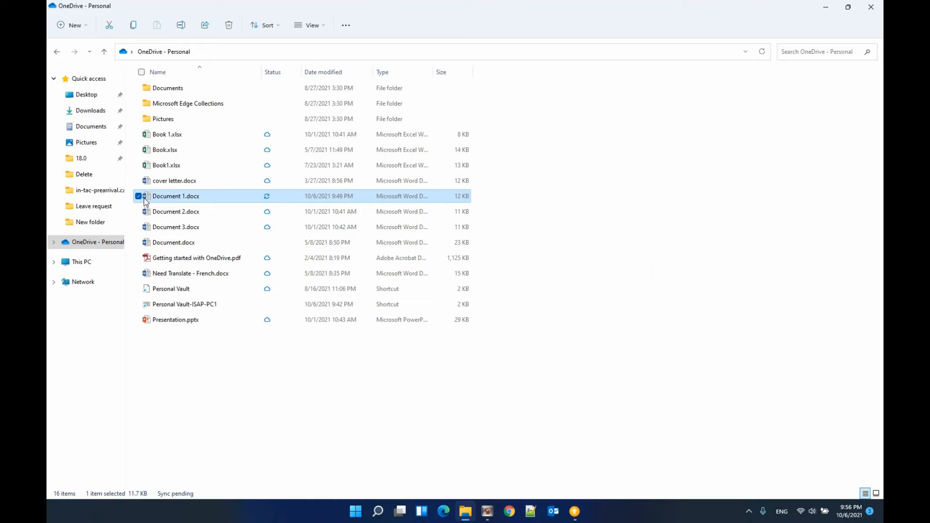
# - Reopen Document 1.docx from OneDrive and return to editing it without Upload Pending
pyautogui.doubleClick(175, 196)
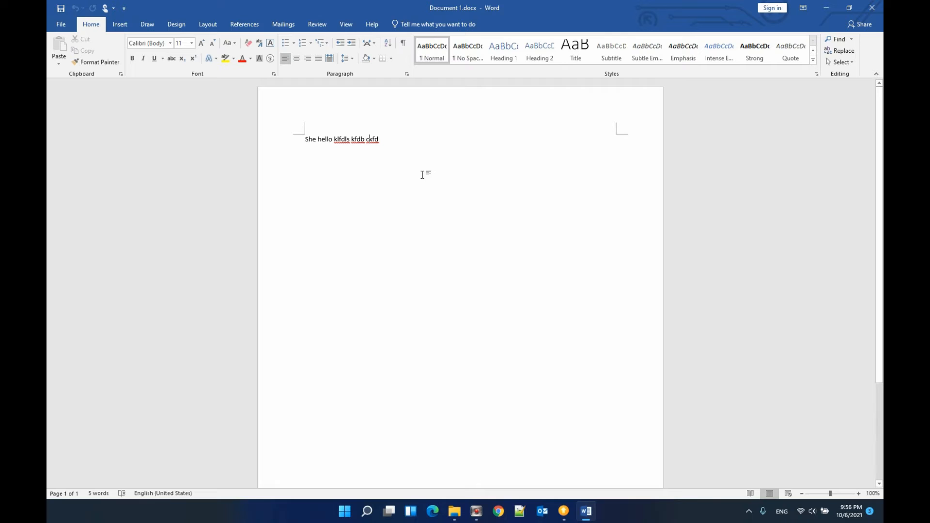
pyautogui.click(749, 512)
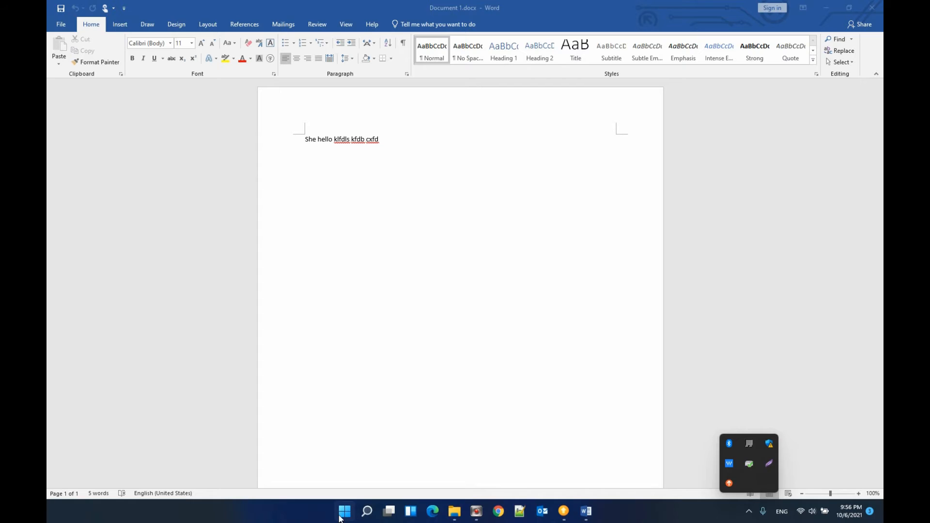
# - Review the OneDrive Account settings via Help & Settings, then cancel out unchanged
pyautogui.click(367, 511)
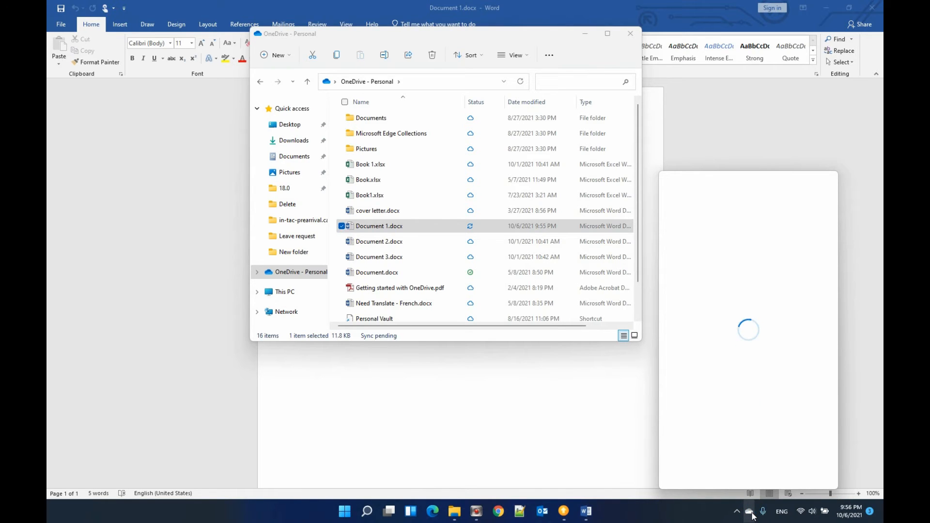
pyautogui.click(801, 467)
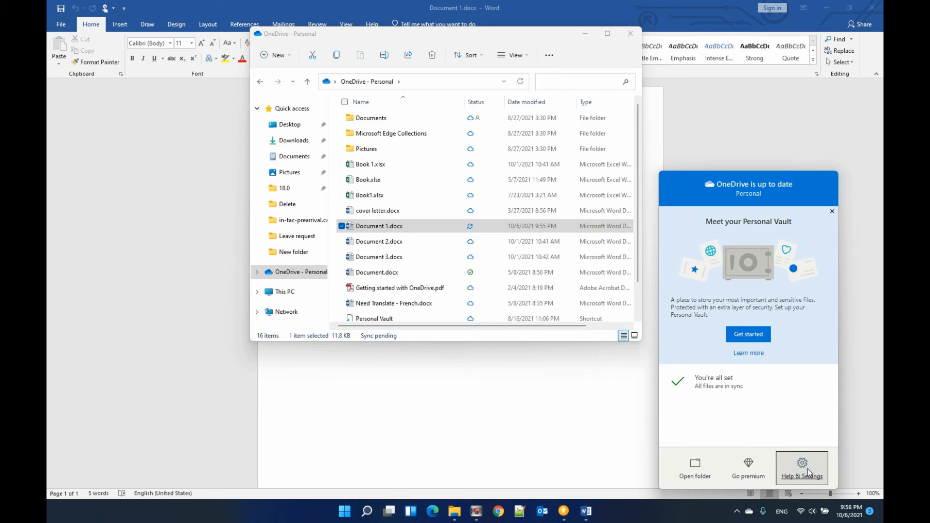
pyautogui.click(801, 466)
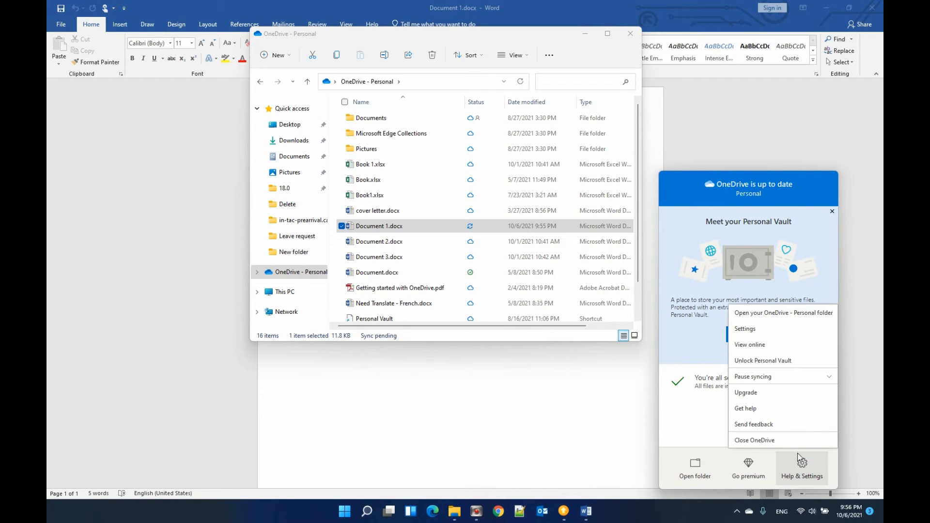
pyautogui.click(745, 328)
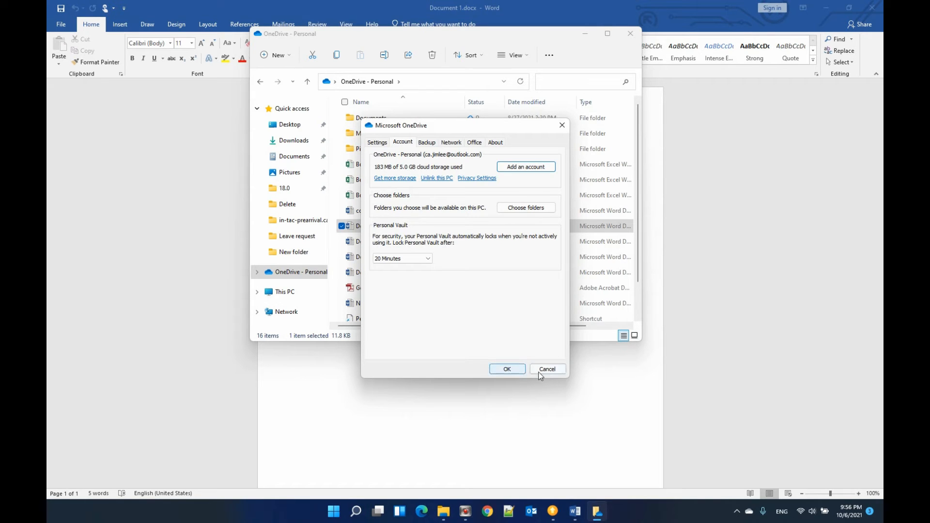
pyautogui.click(546, 368)
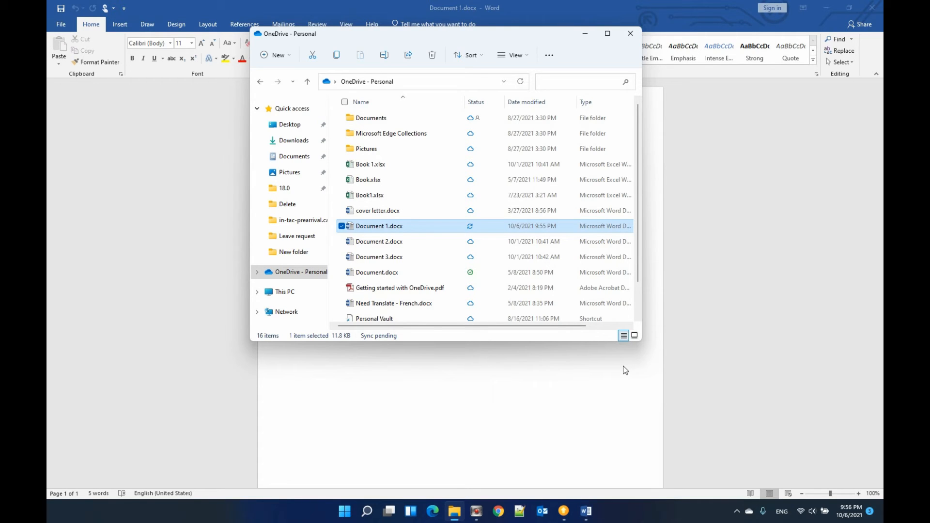
pyautogui.moveTo(338, 335)
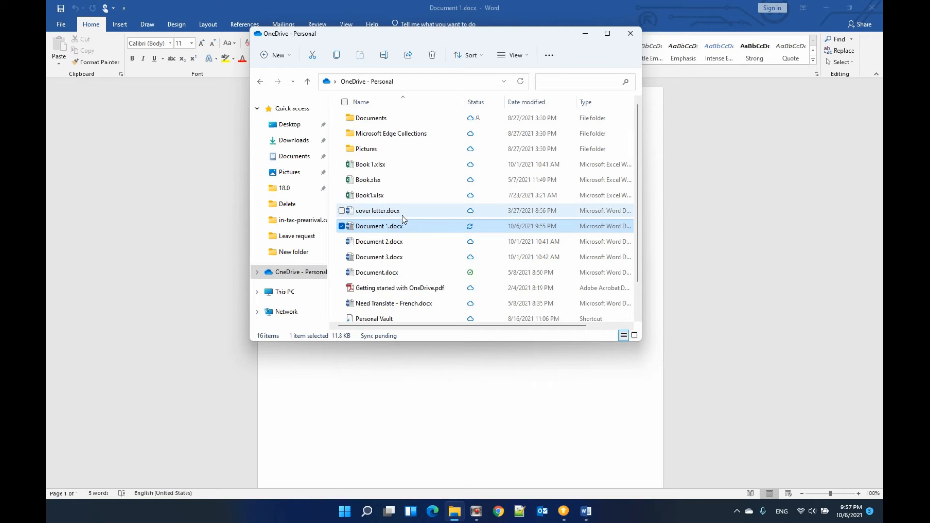
pyautogui.moveTo(377, 211)
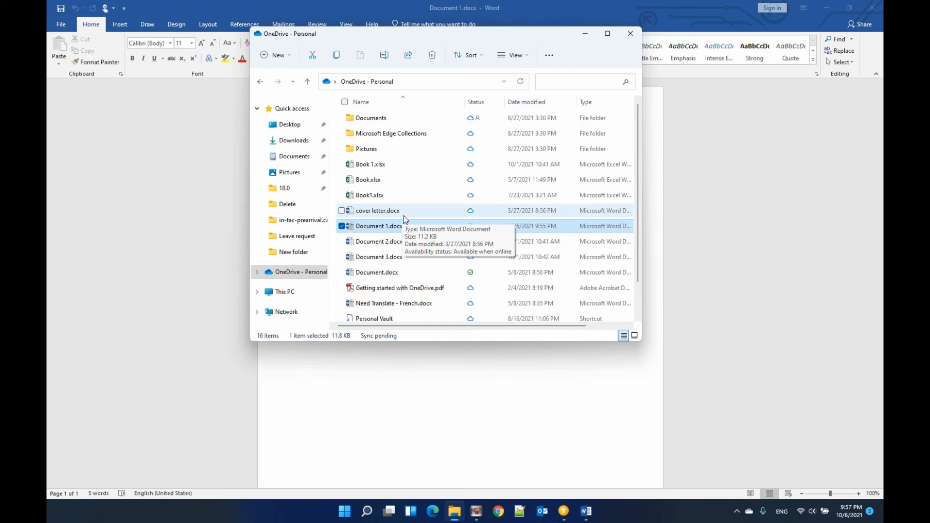
# - Bring up the Start menu with pinned and recommended apps
pyautogui.click(344, 512)
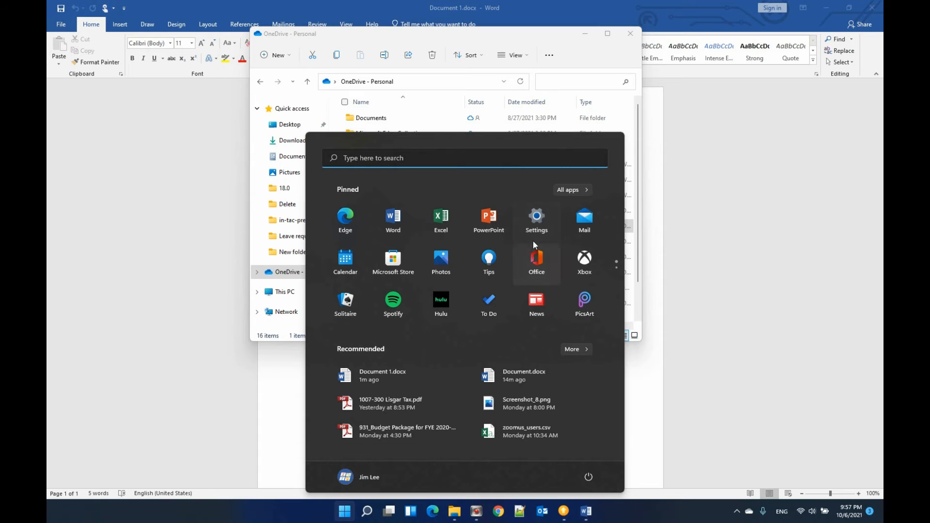
# - In Settings > Apps > Apps & features, scroll to Microsoft Office Standard 2019 - en-us
pyautogui.click(535, 215)
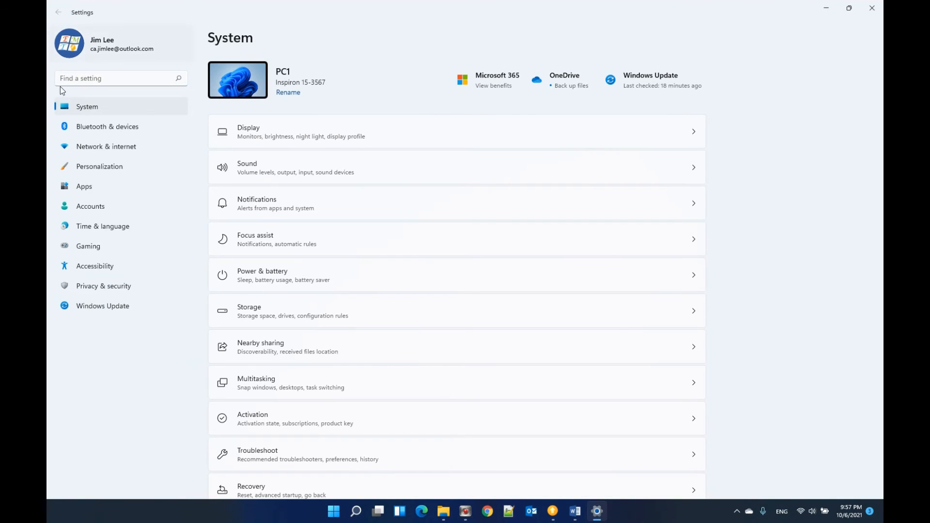
pyautogui.click(83, 186)
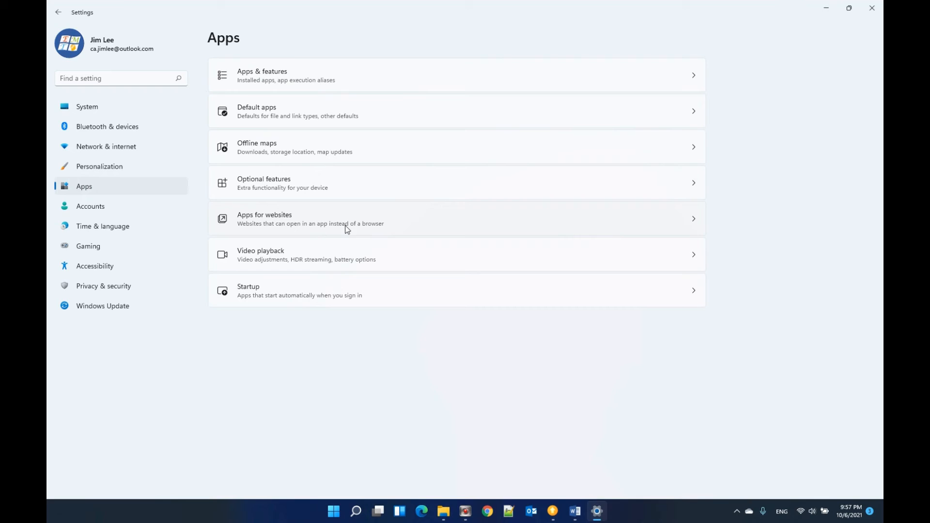
pyautogui.click(263, 76)
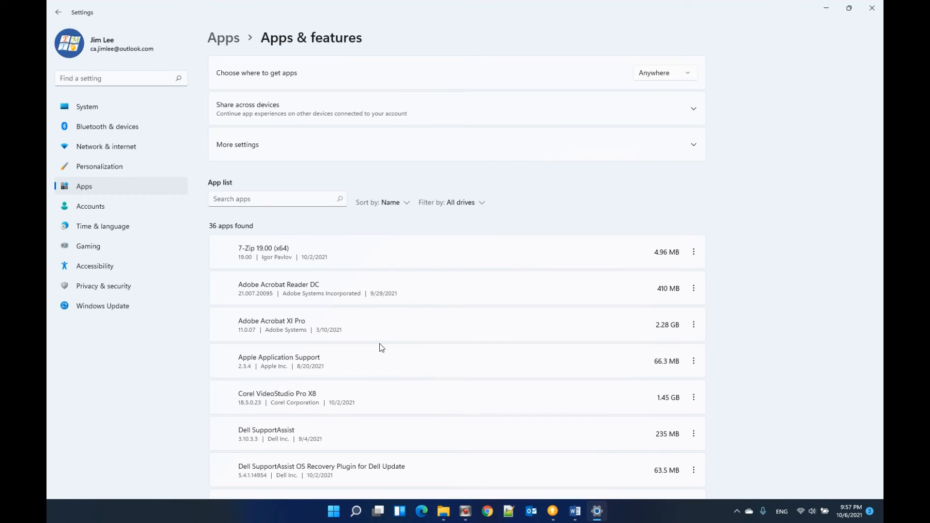
pyautogui.moveTo(318, 369)
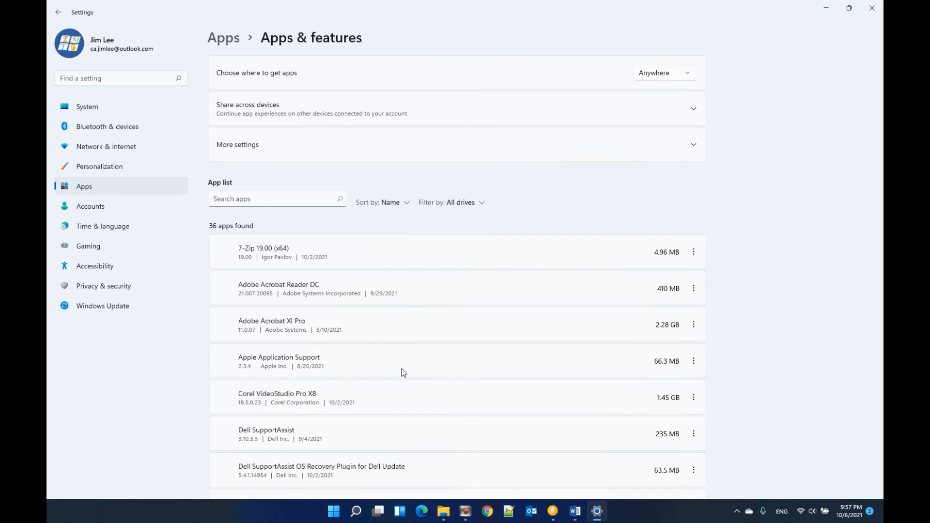
pyautogui.scroll(-3)
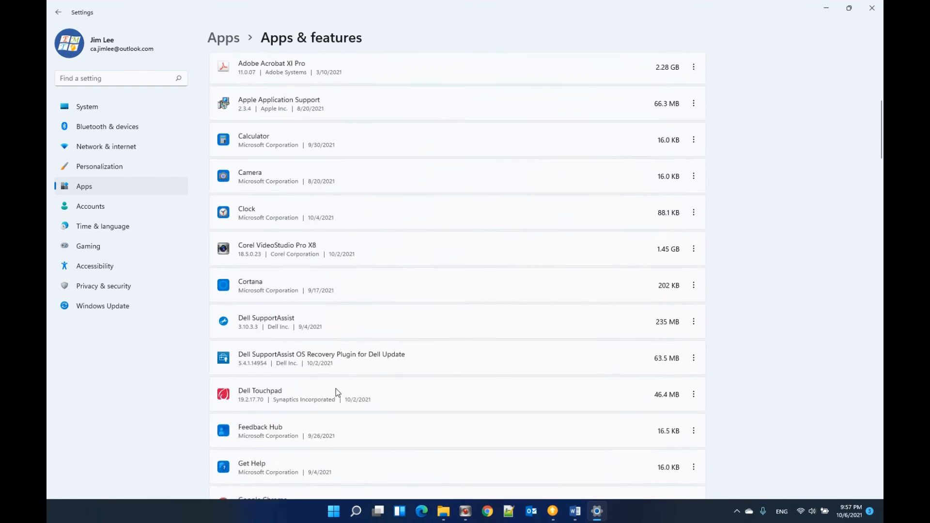
pyautogui.scroll(-3)
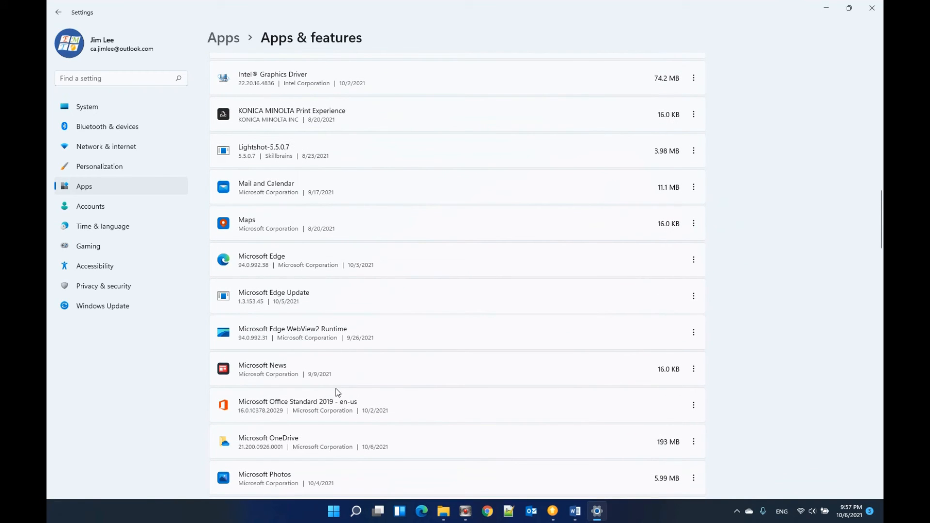
pyautogui.moveTo(265, 411)
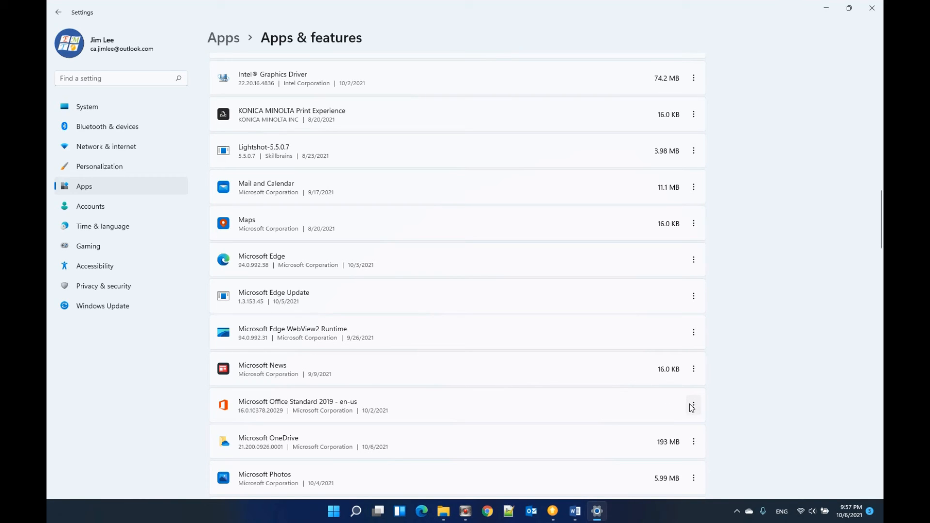
pyautogui.click(693, 405)
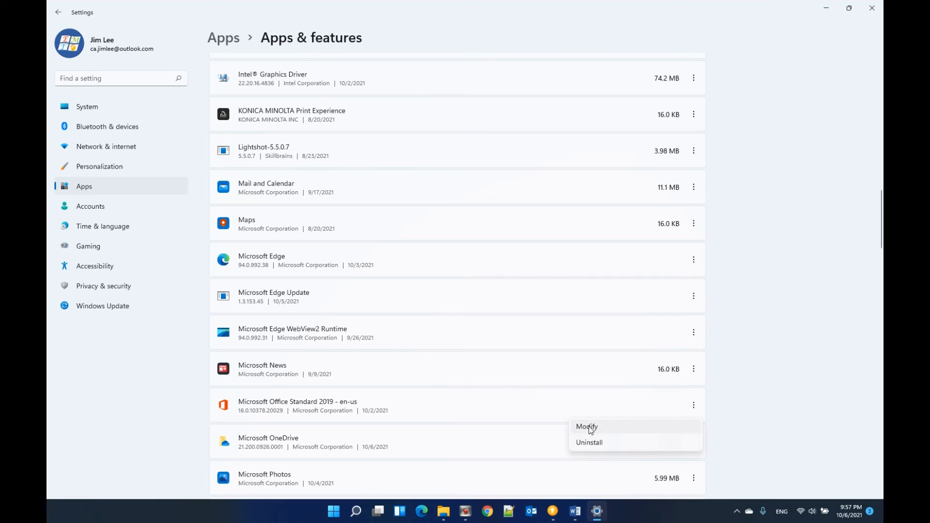
pyautogui.click(586, 426)
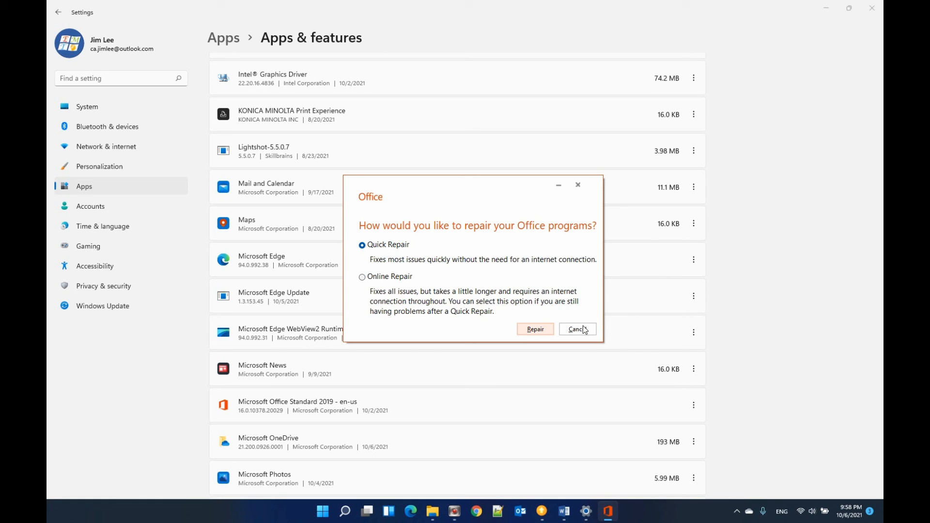
pyautogui.click(577, 329)
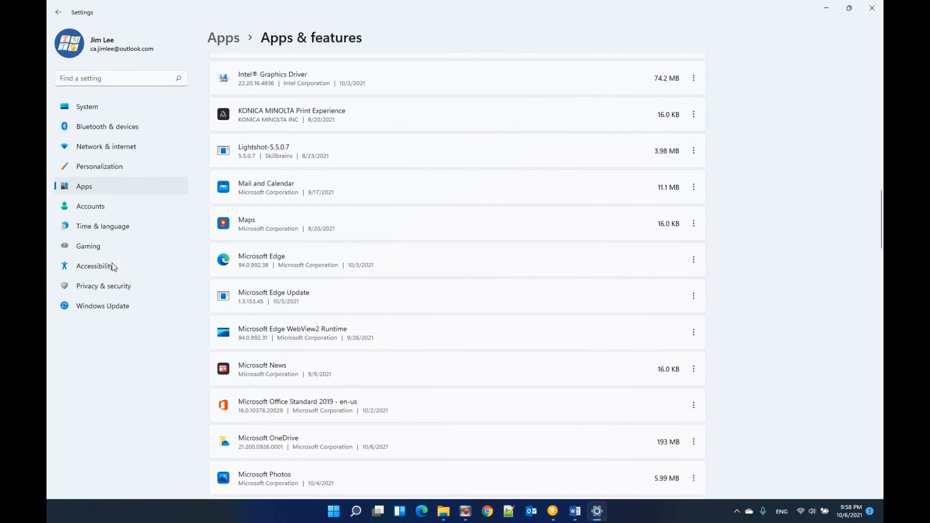
pyautogui.moveTo(92, 146)
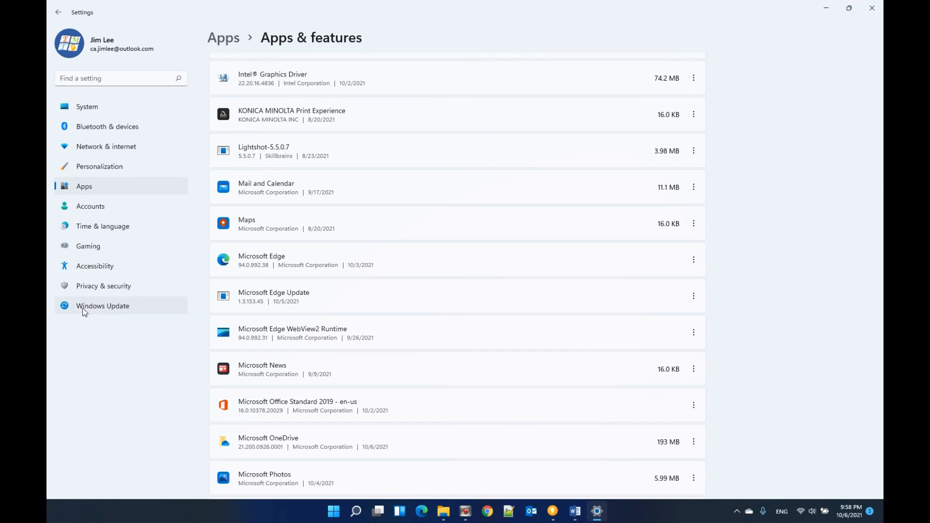
# - Go to the Windows Update page showing the pending Windows 11 Insider Preview build
pyautogui.click(103, 305)
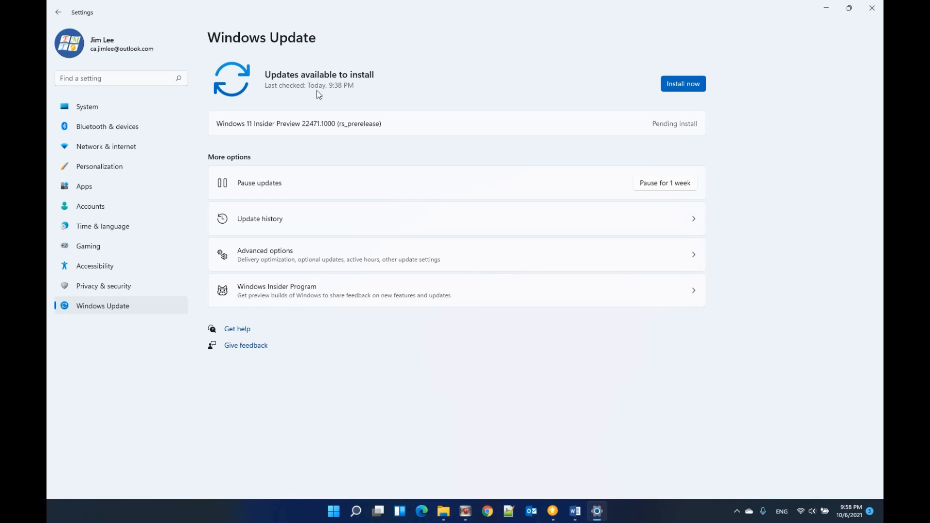
pyautogui.moveTo(374, 123)
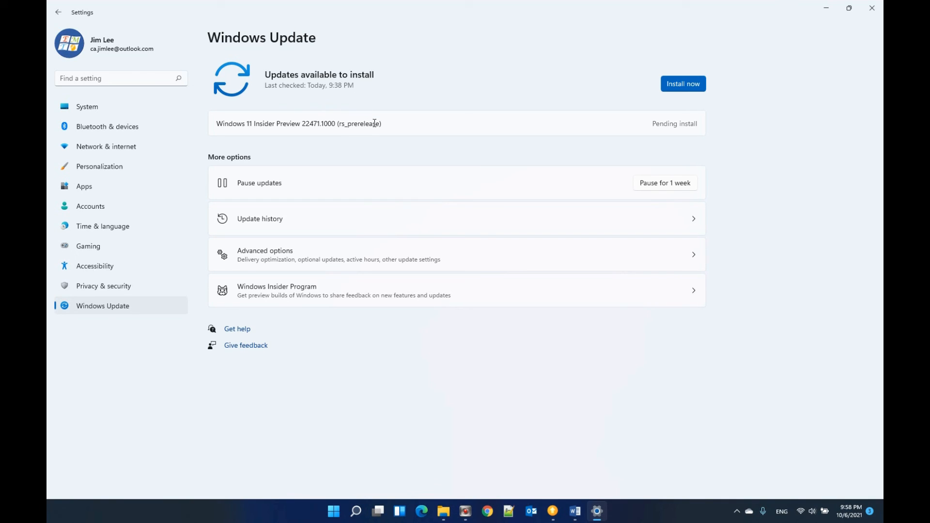
pyautogui.moveTo(356, 133)
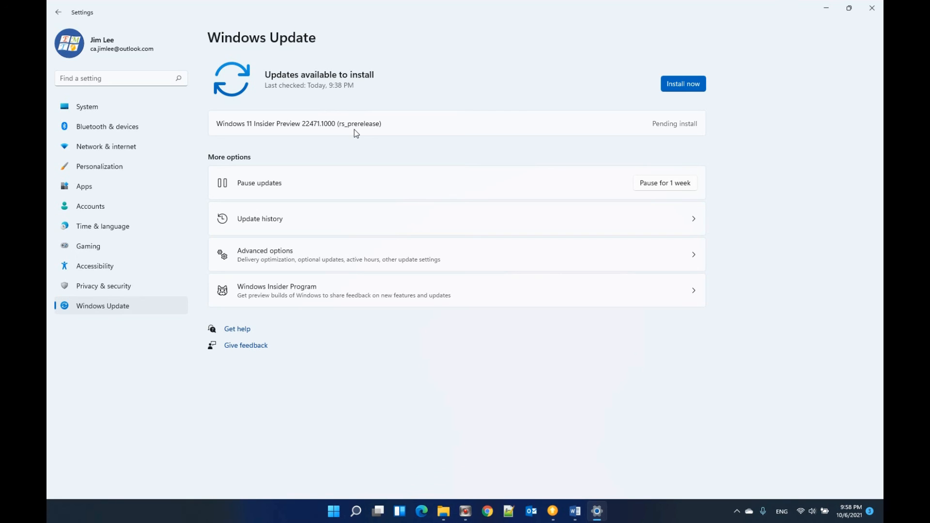
pyautogui.moveTo(533, 487)
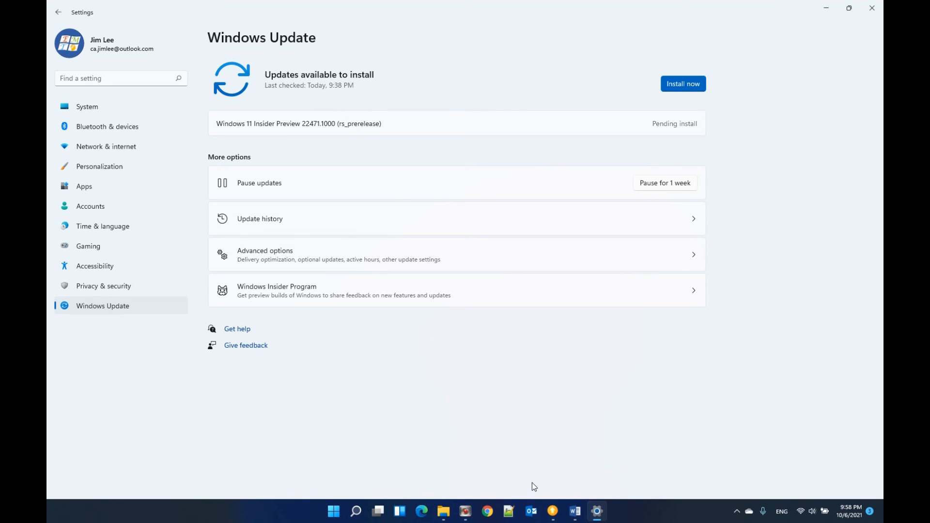
pyautogui.moveTo(479, 491)
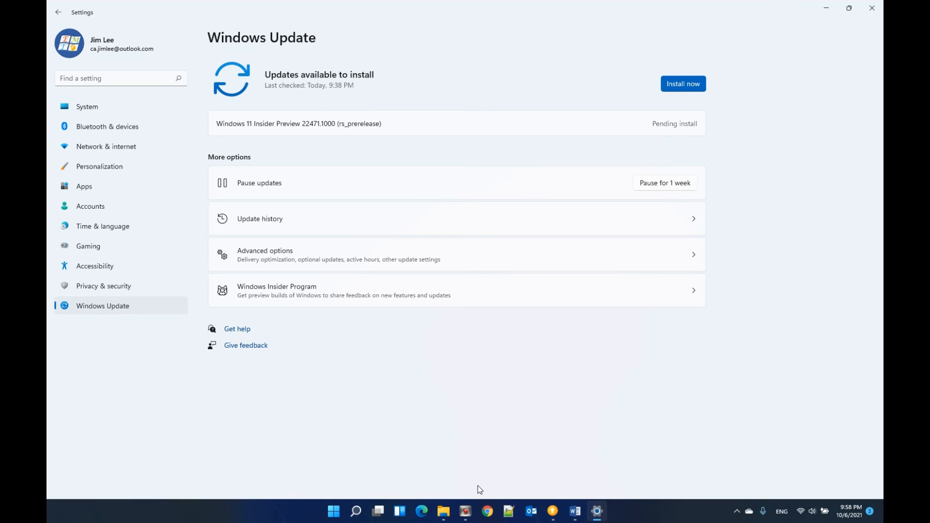